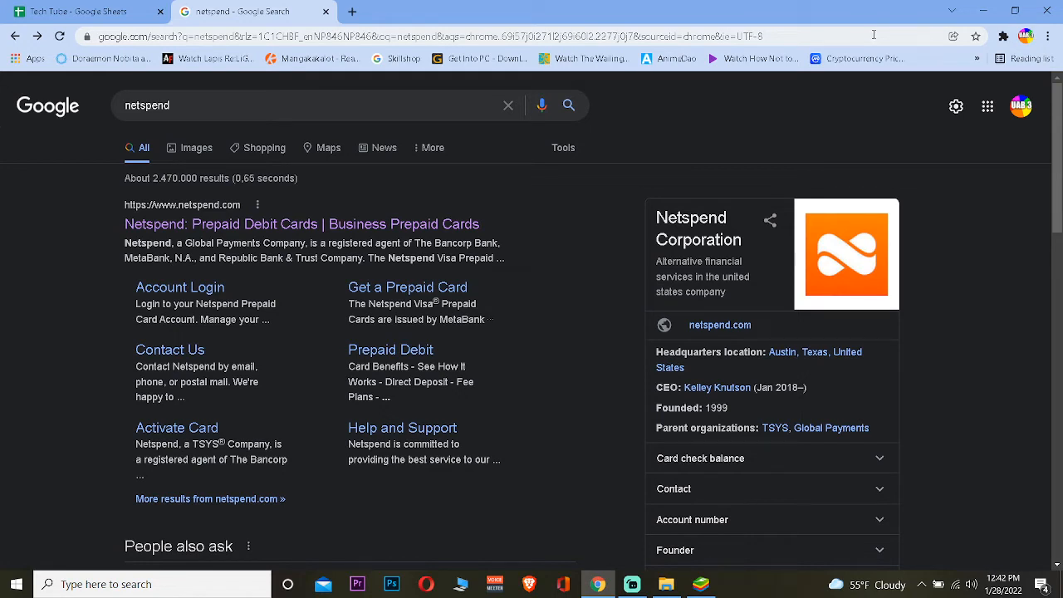
- Follow the Activate Card sitelink under the netspend.com search result
click(176, 428)
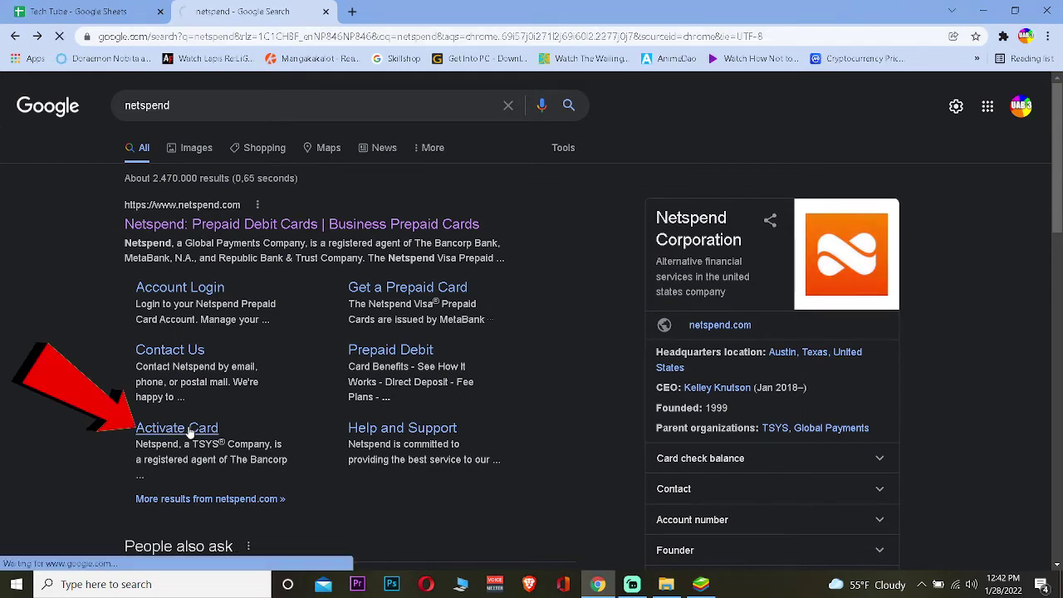
click(176, 429)
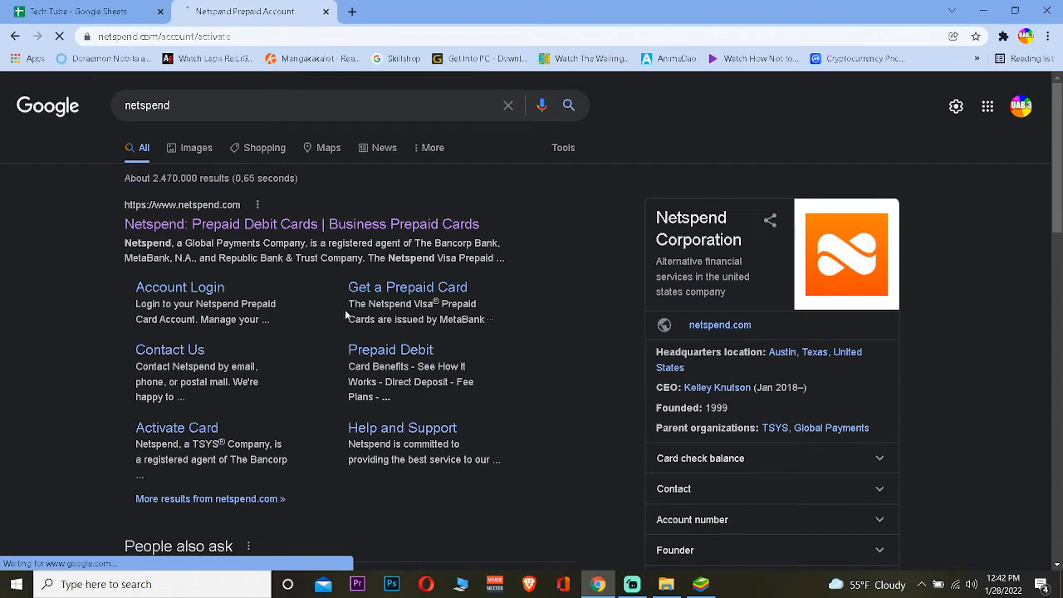
- Let netspend.com/account/activate load its Activate Your Card form
click(176, 427)
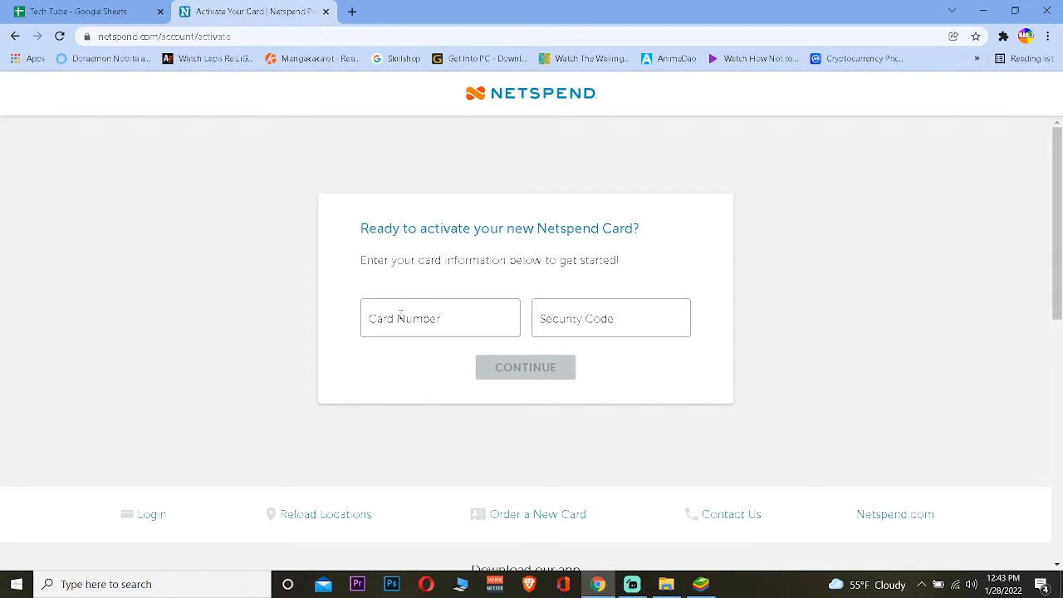
click(439, 319)
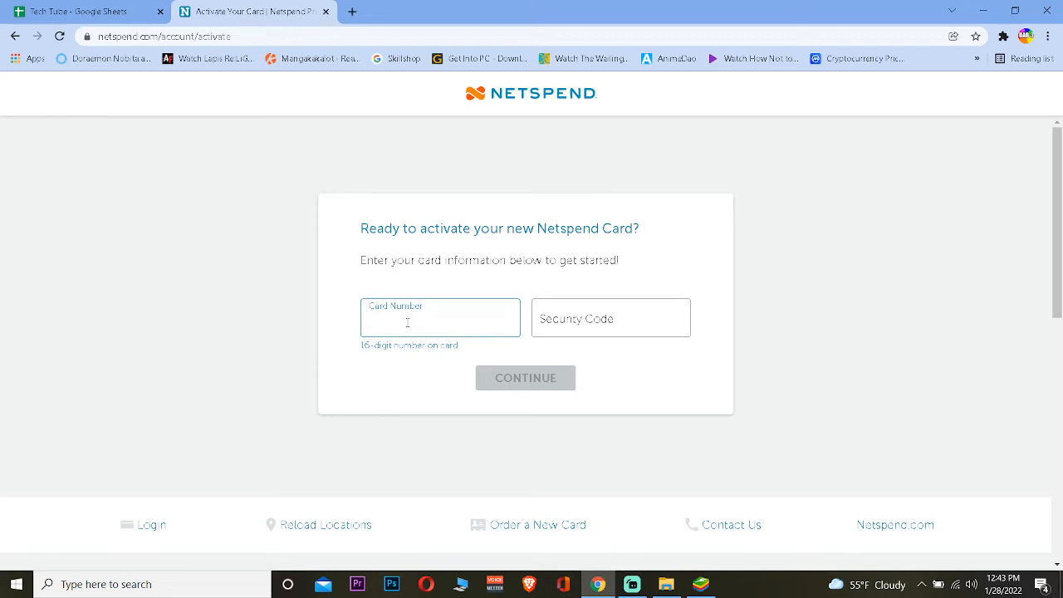
mouse_move(412, 302)
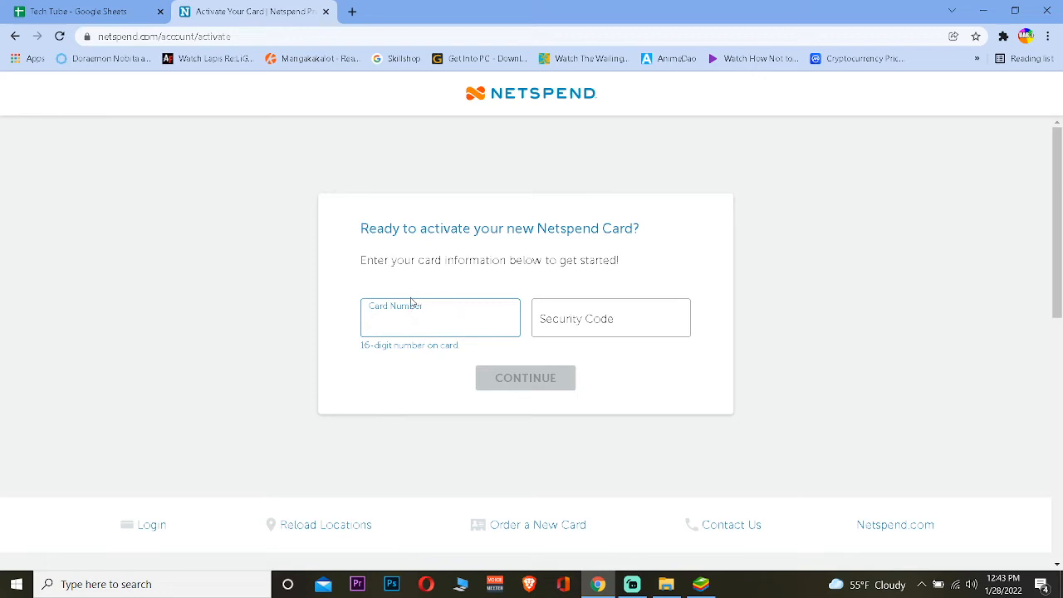
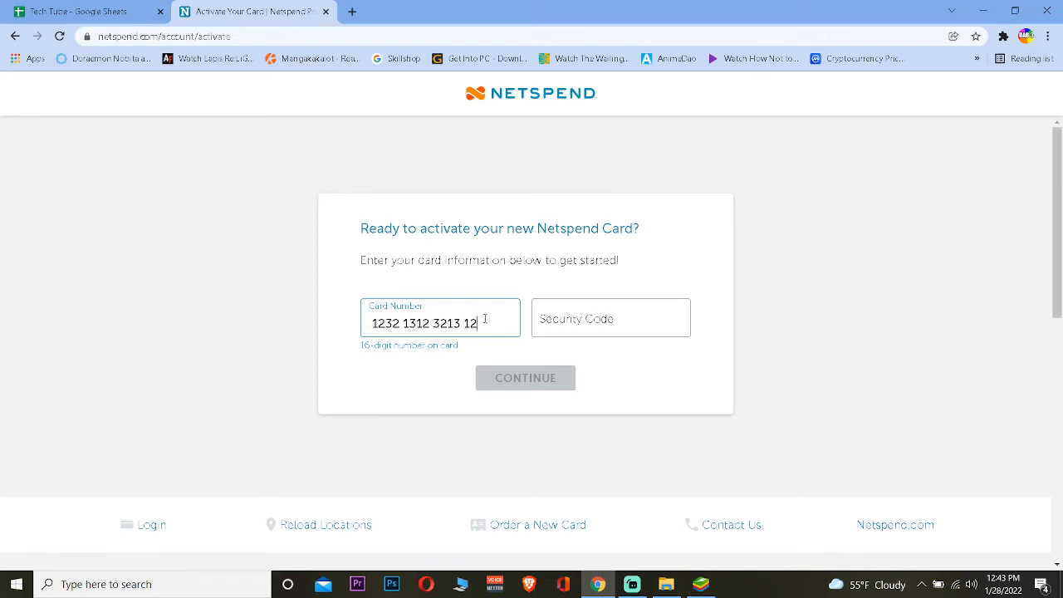
click(612, 319)
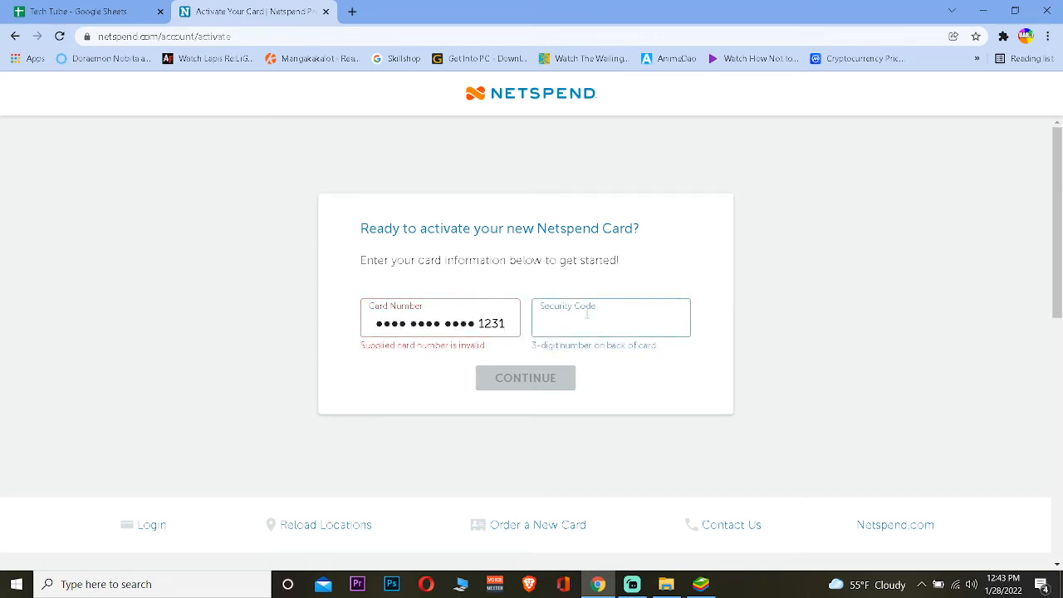
text(123)
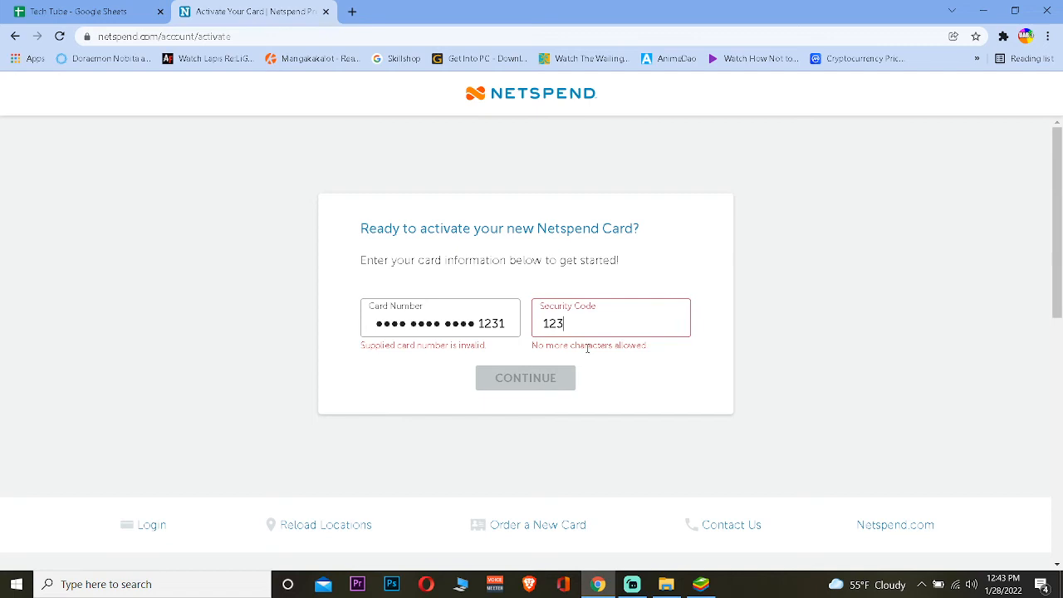